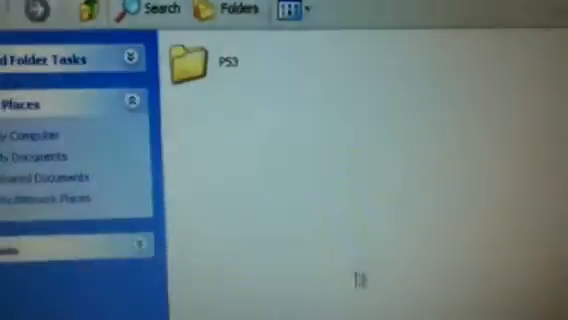
Bring up the Start menu over the desktop
click(20, 318)
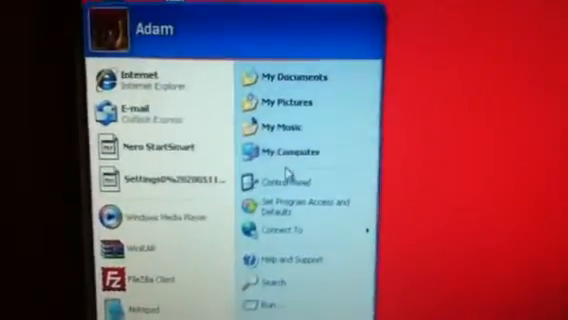
Show the USB stick's root with its PS3 folder and update file via My Computer
click(288, 152)
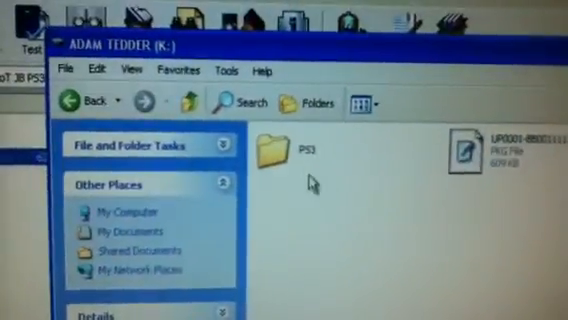
Confirm PS3/UPDATE holds PS3UPDAT.PUP, then return to the PS3 folder
double_click(276, 150)
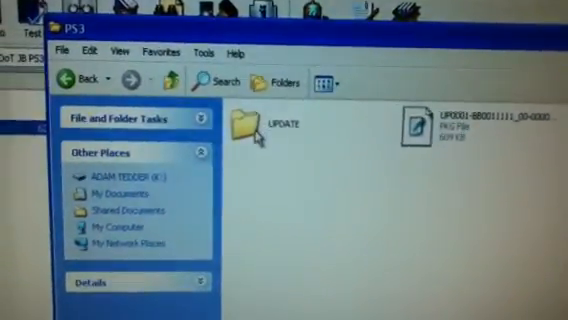
double_click(254, 124)
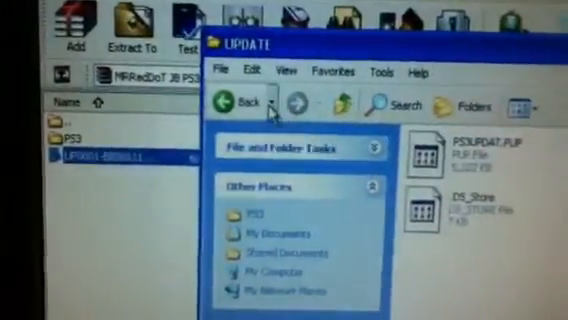
click(232, 104)
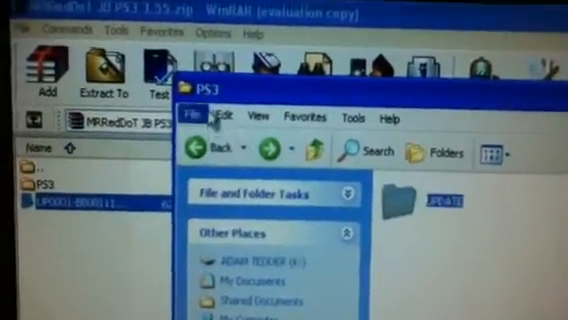